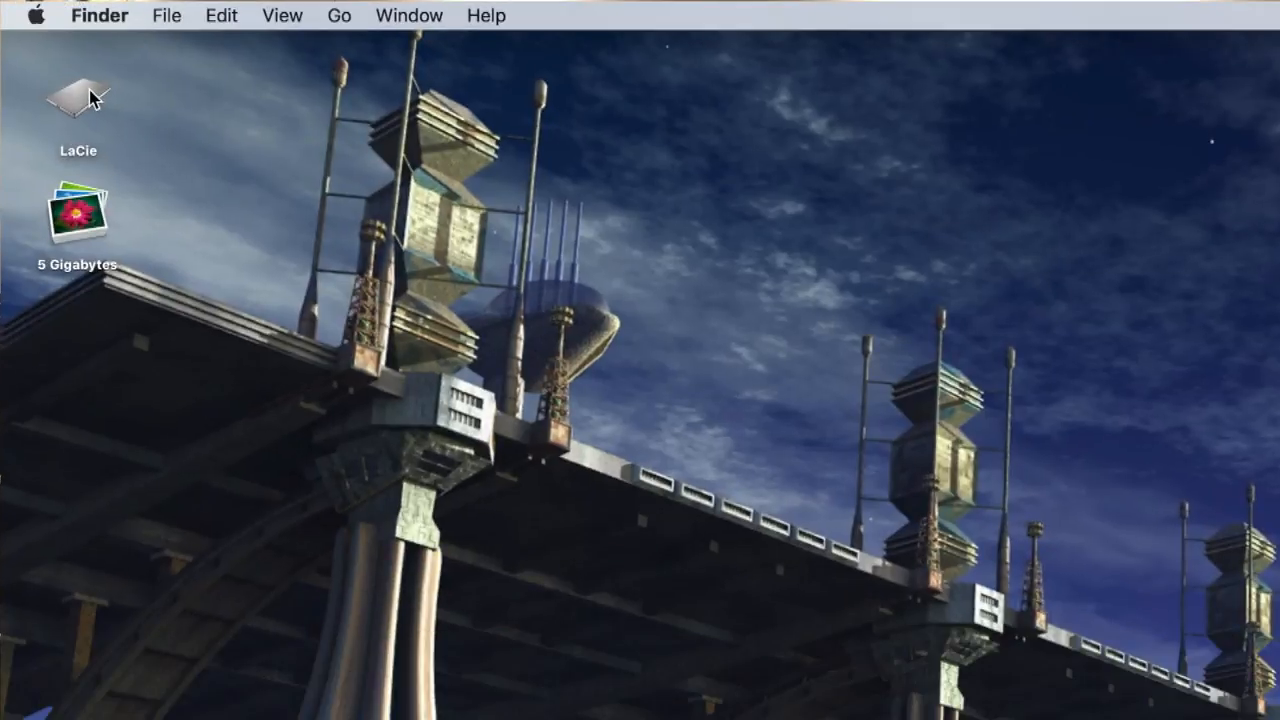
Step: View the LaCie drive's contents: two Final Cut libraries and a PDF
double_click(78, 100)
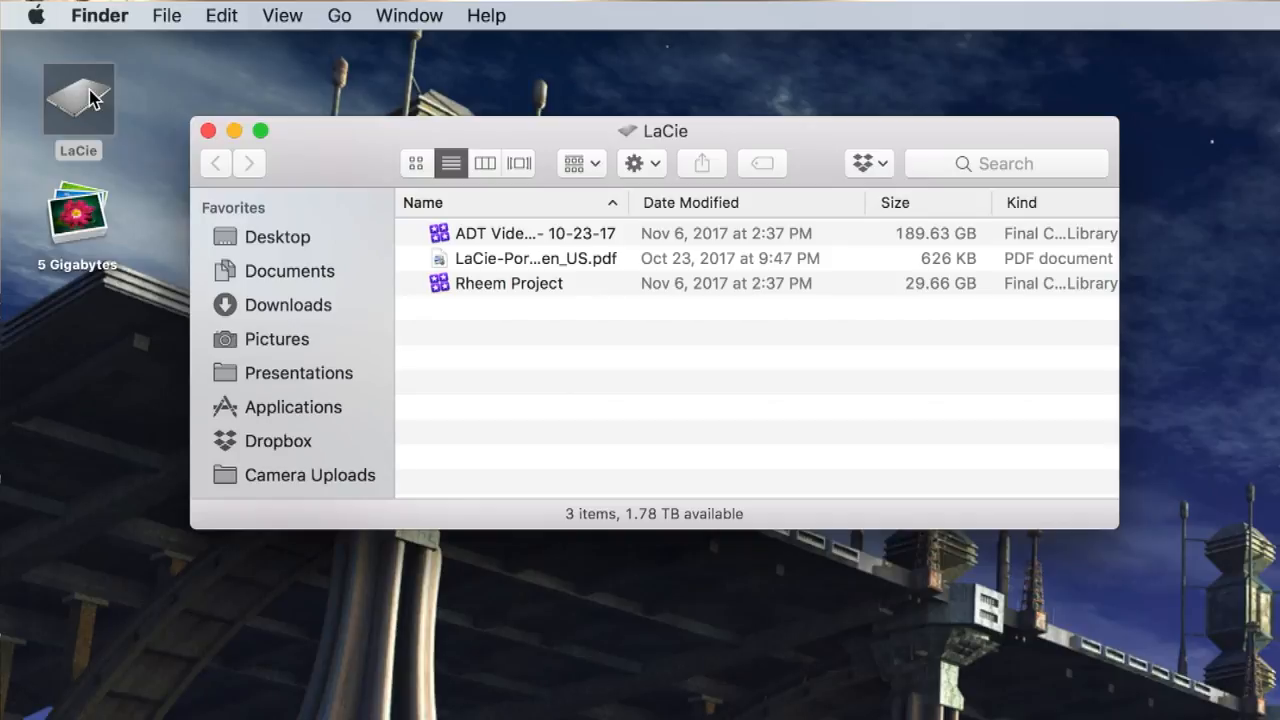
mouse_move(644, 522)
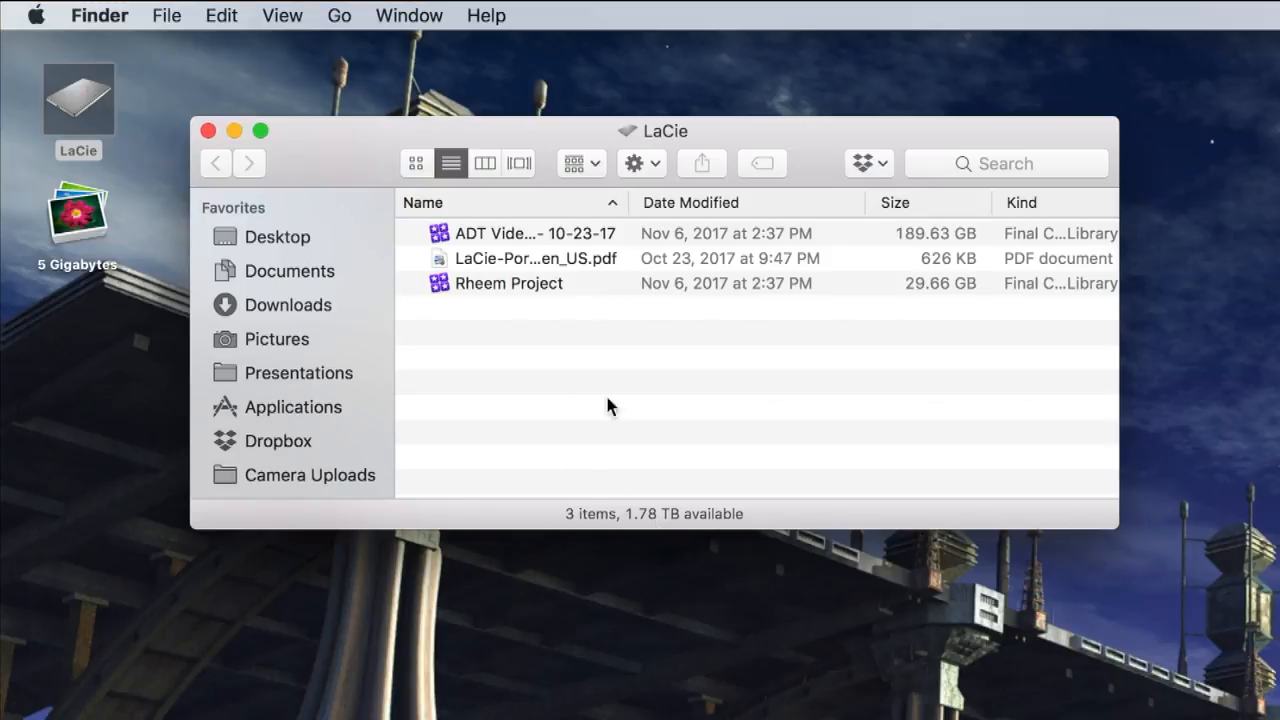
mouse_move(82, 230)
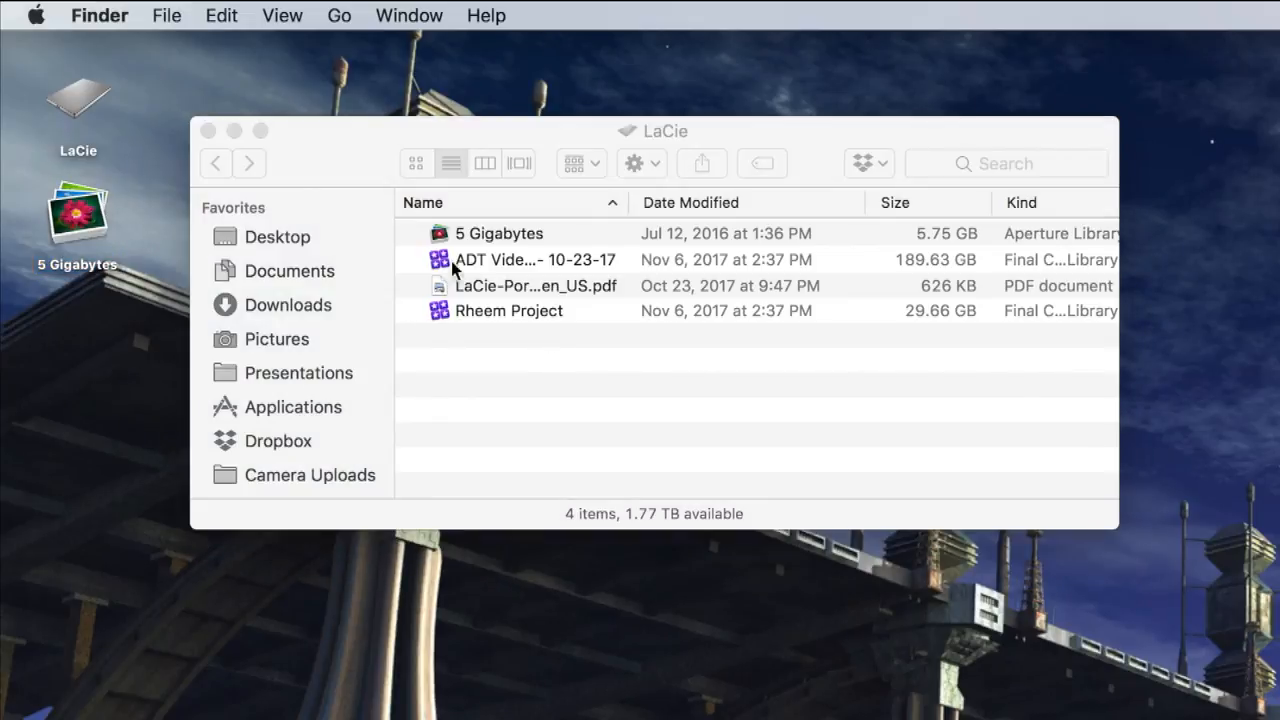
Step: Select the newly copied 5 Gigabytes library, then the Rheem Project library, on the drive
left_click(500, 232)
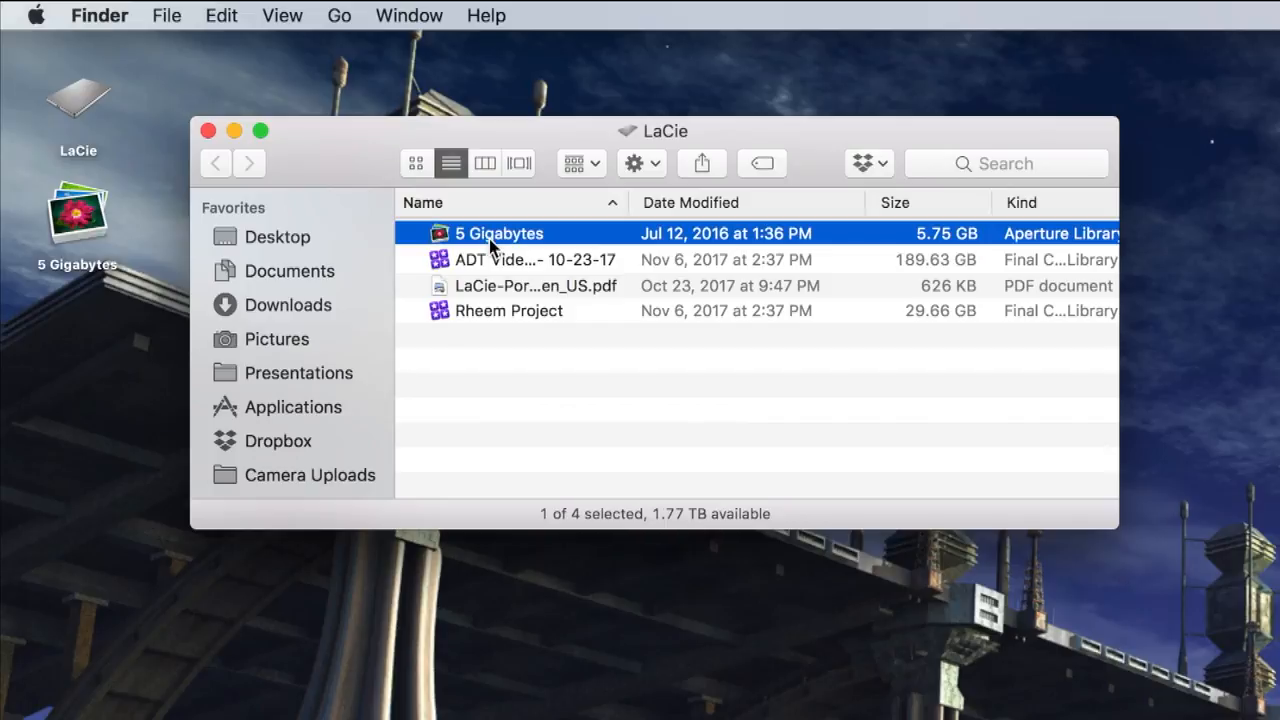
left_click(508, 310)
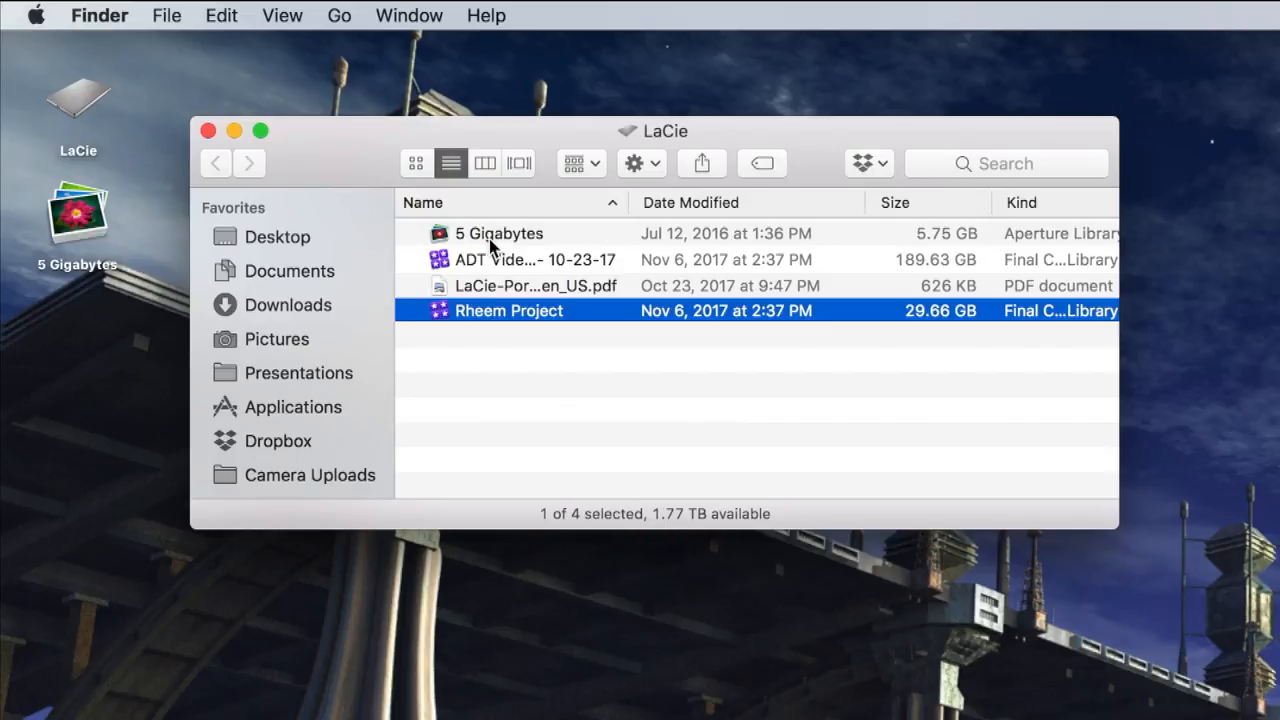